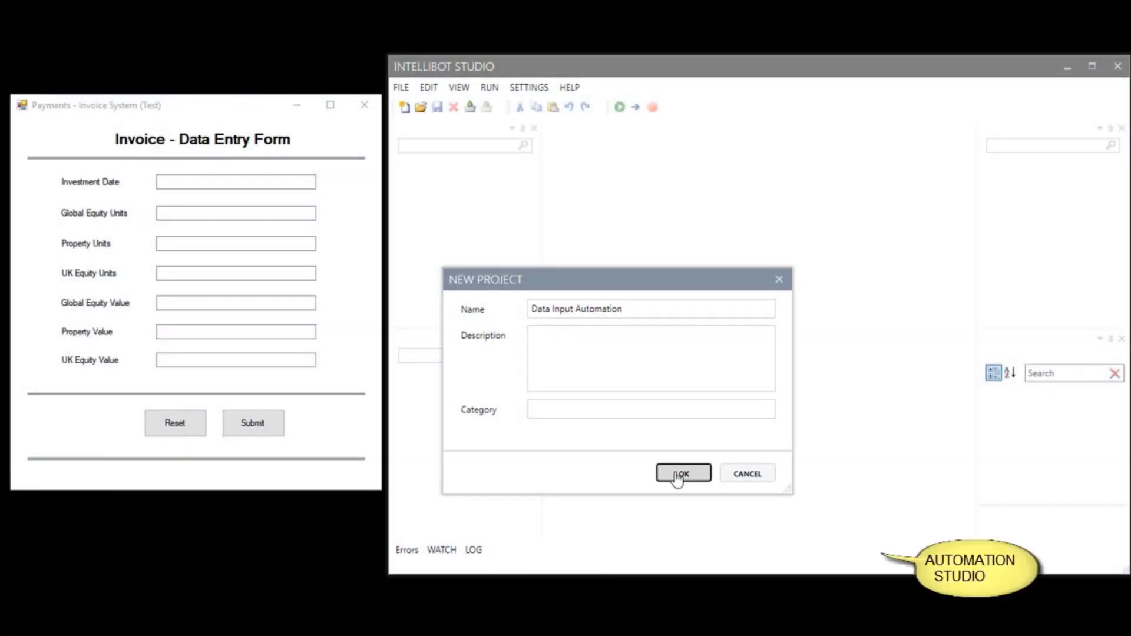
Create the Data Input Automation project, add a Set Text action, and add a Variable item
{"action": "left_click", "coordinate": [682, 473]}
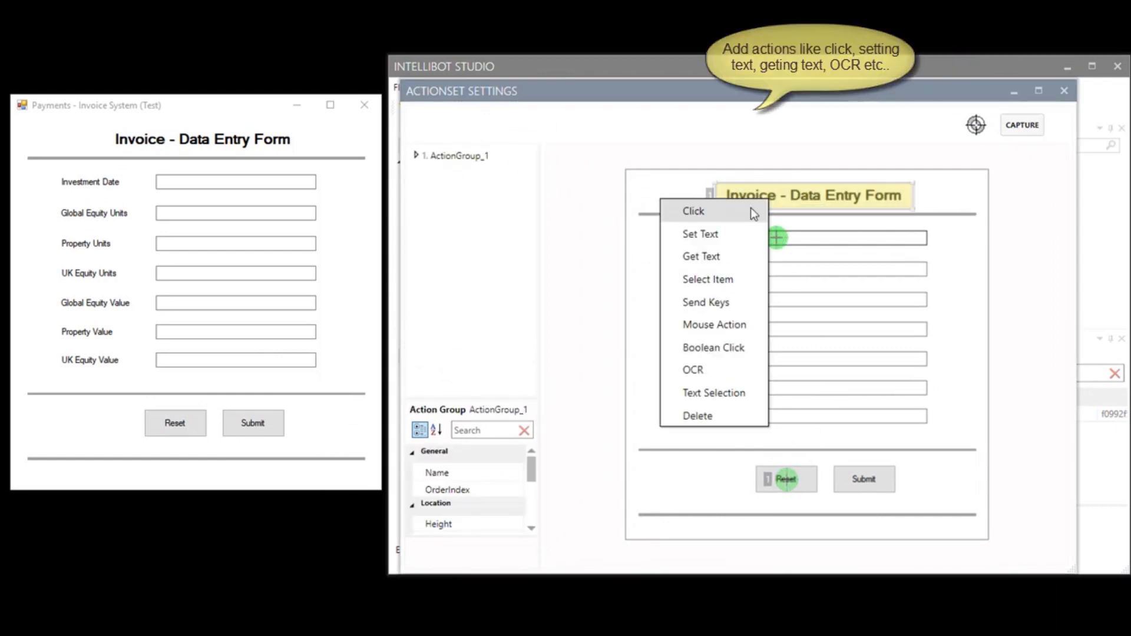
{"action": "left_click", "coordinate": [691, 212]}
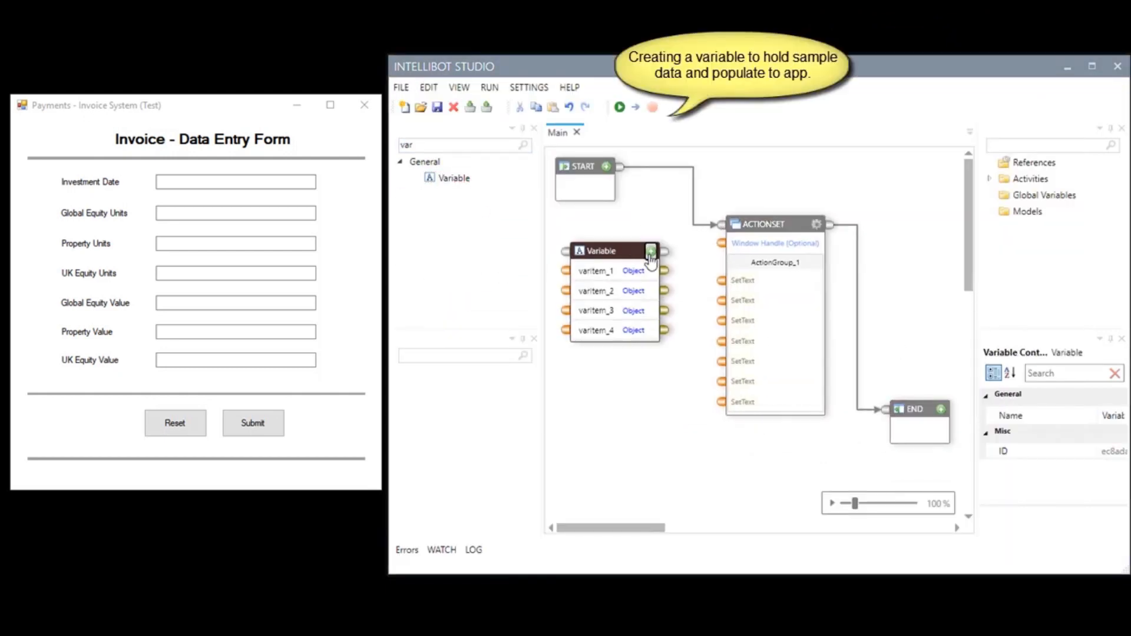
{"action": "left_click", "coordinate": [652, 251]}
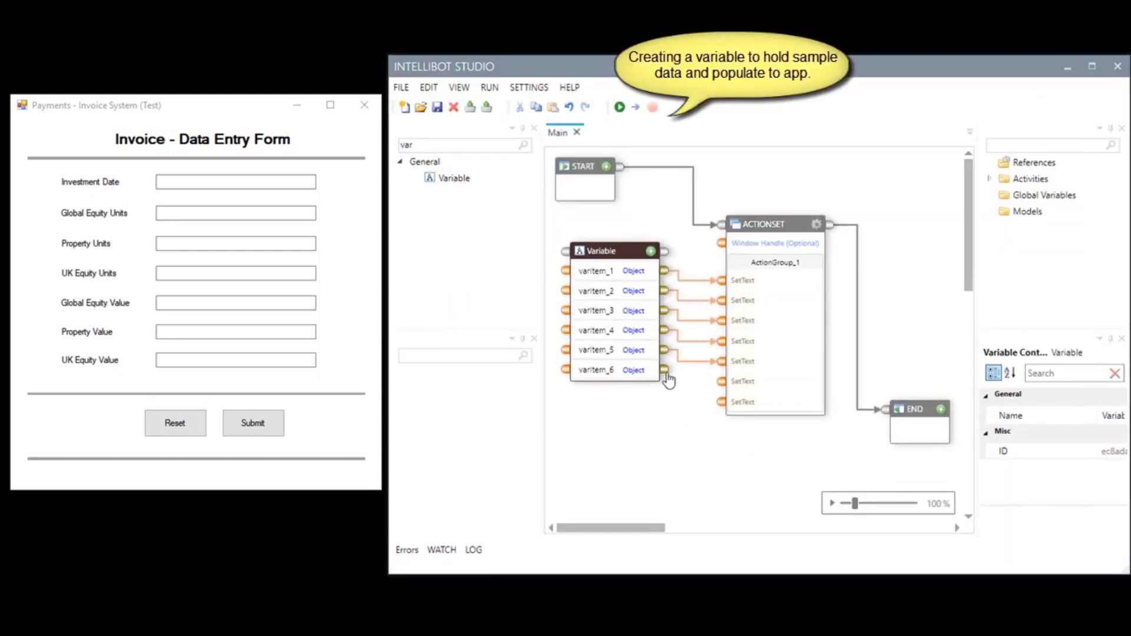